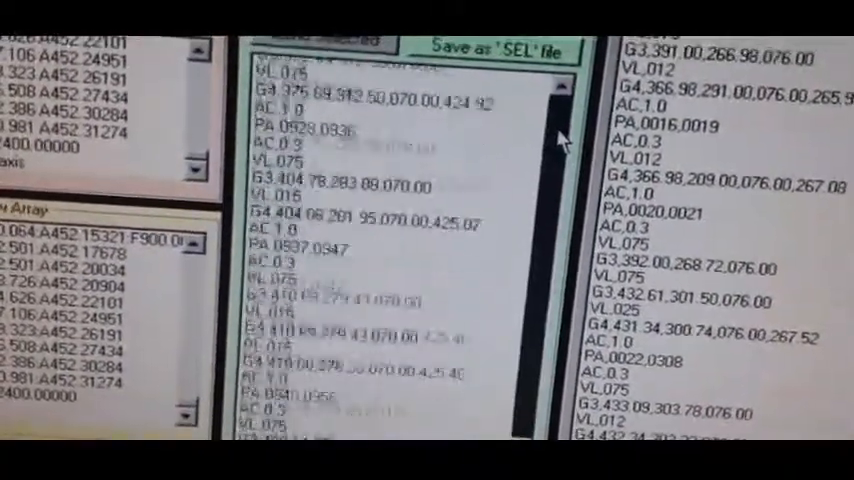
pyautogui.scroll(-3)
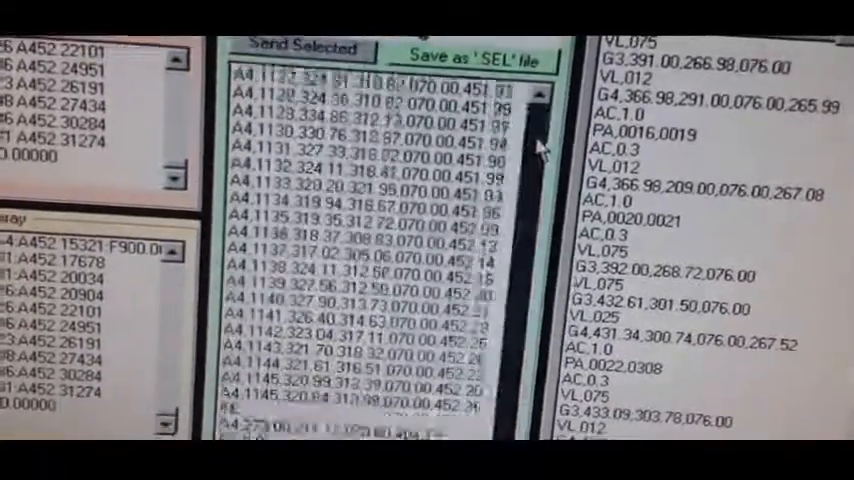